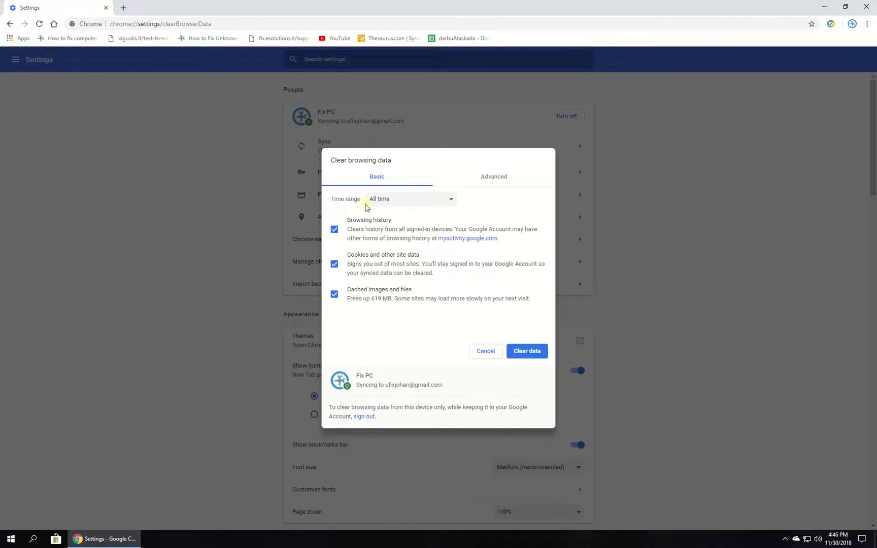
Step: Clear browsing history, cookies and cached files with the time range set to All time
{"action": "left_click", "coordinate": [411, 199]}
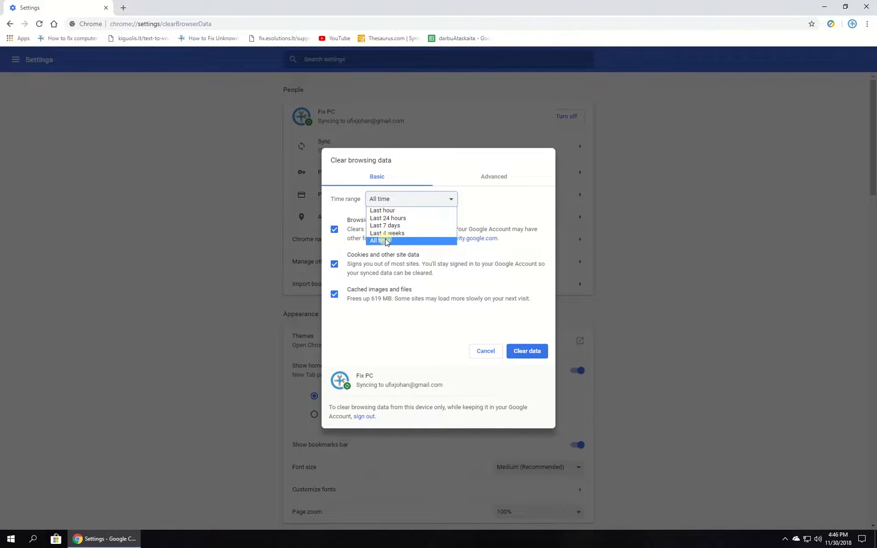
{"action": "left_click", "coordinate": [377, 240]}
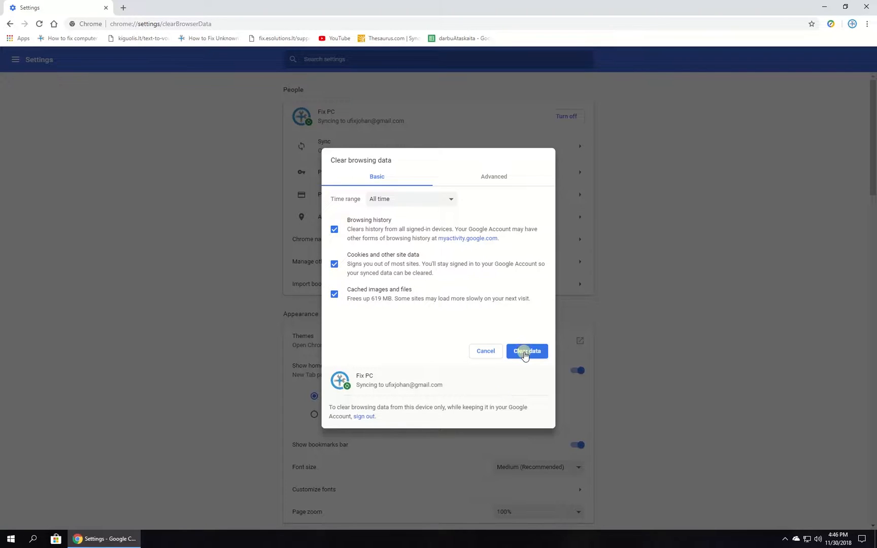
{"action": "left_click", "coordinate": [527, 351]}
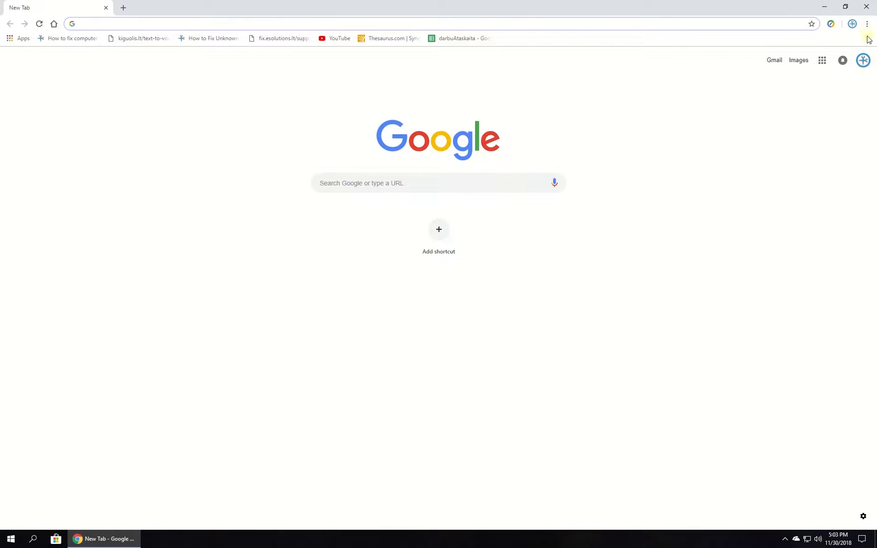
Step: Go to the Extensions page and switch on the Google Docs Offline extension
{"action": "left_click", "coordinate": [868, 24]}
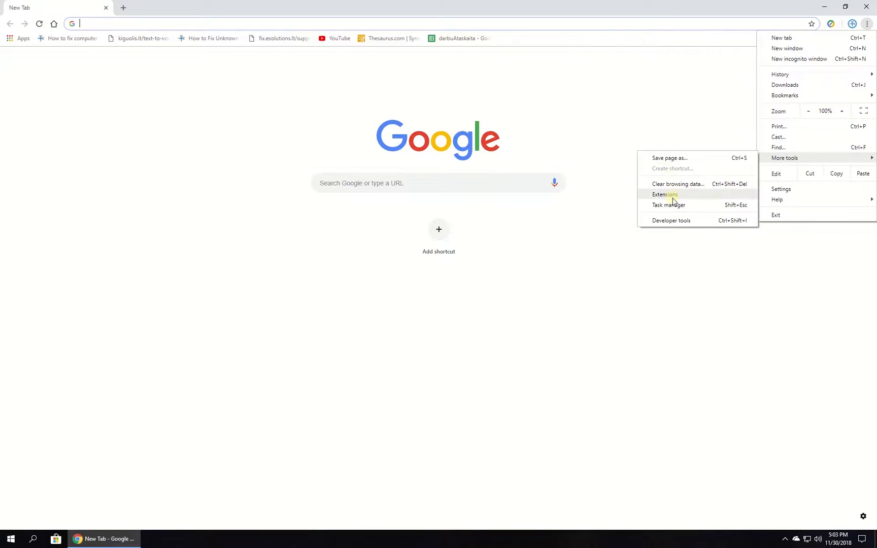
{"action": "left_click", "coordinate": [664, 194]}
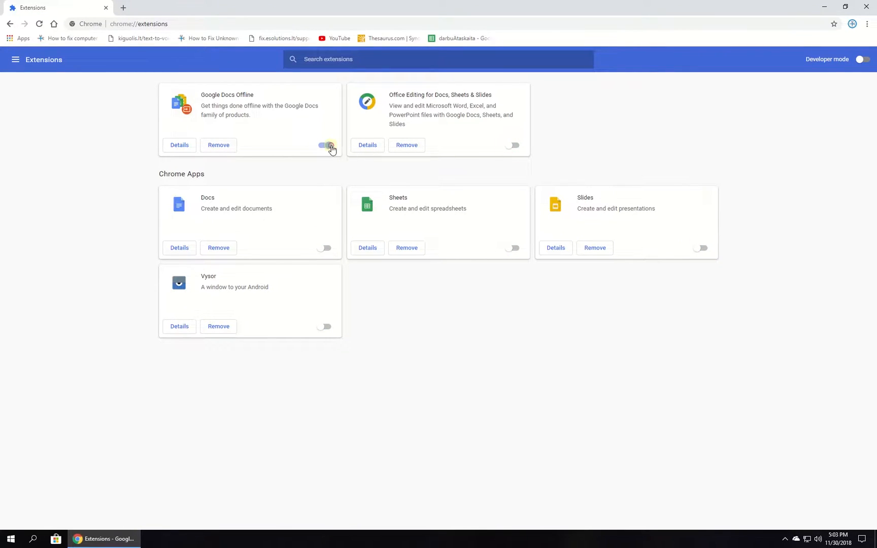
{"action": "left_click", "coordinate": [328, 145]}
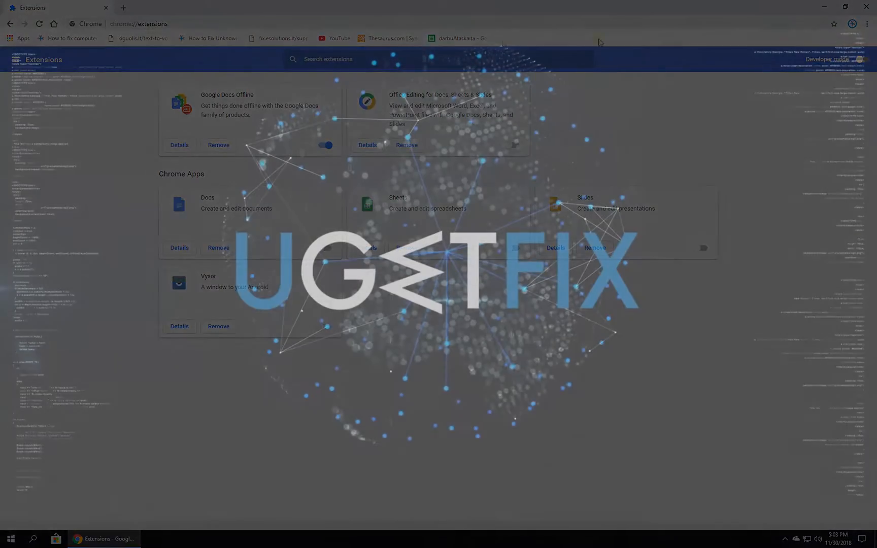
Step: Search the Start menu for 'contro' and launch Control Panel
{"action": "type", "text": "contro"}
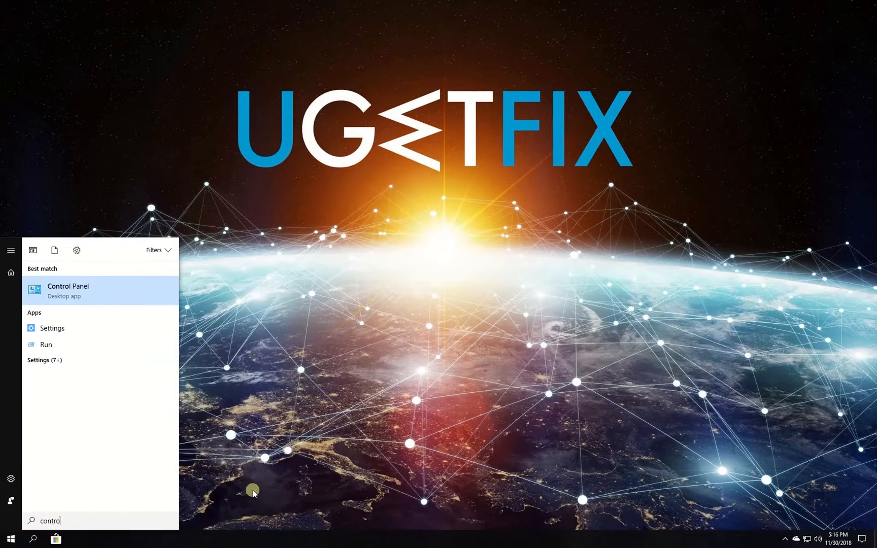
{"action": "left_click", "coordinate": [68, 291]}
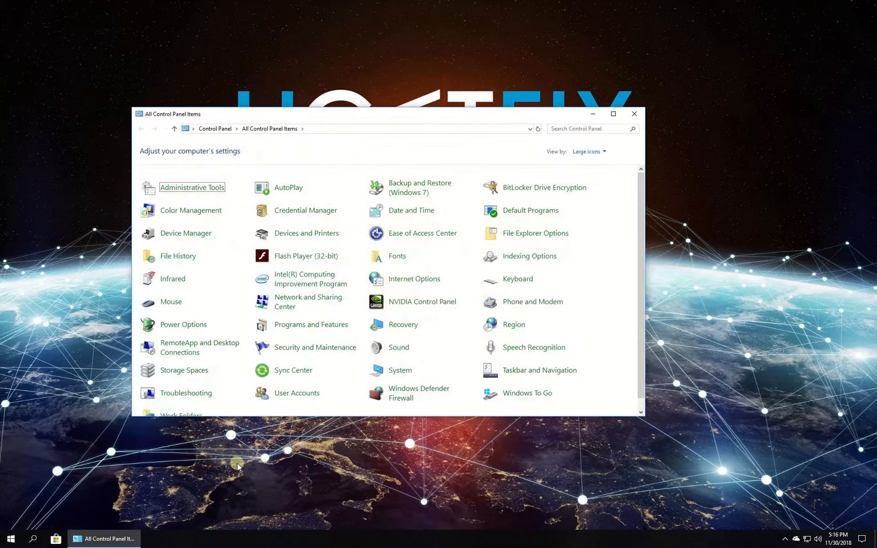
{"action": "mouse_move", "coordinate": [412, 210]}
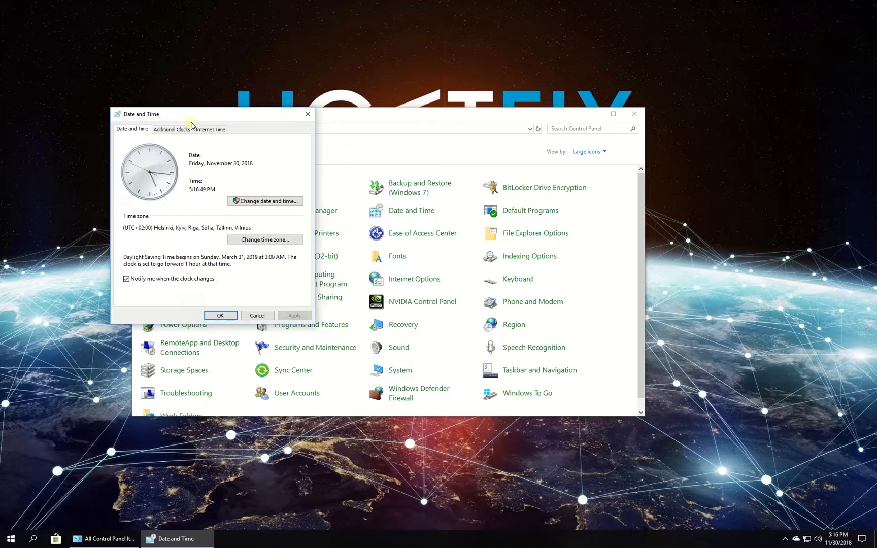
Step: Enable Internet Time synchronization with time.windows.com and confirm with OK
{"action": "left_click", "coordinate": [211, 129]}
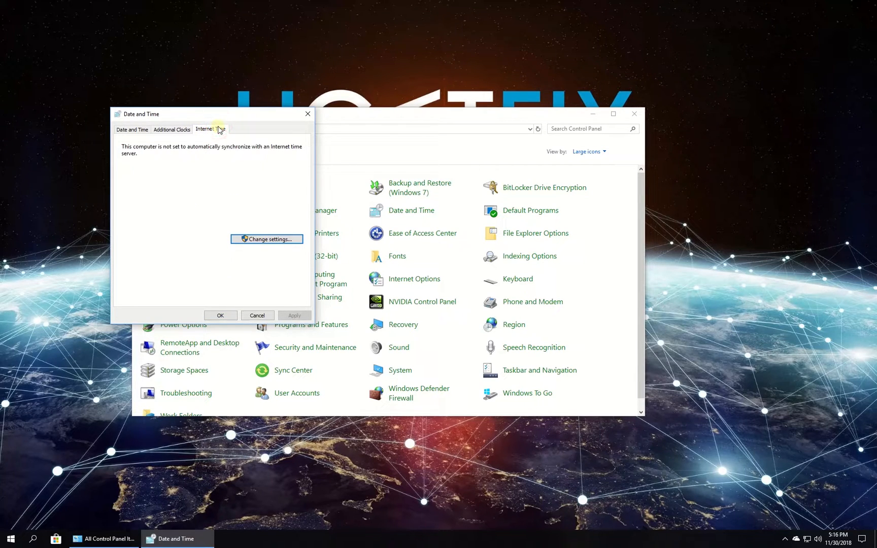
{"action": "left_click", "coordinate": [266, 239]}
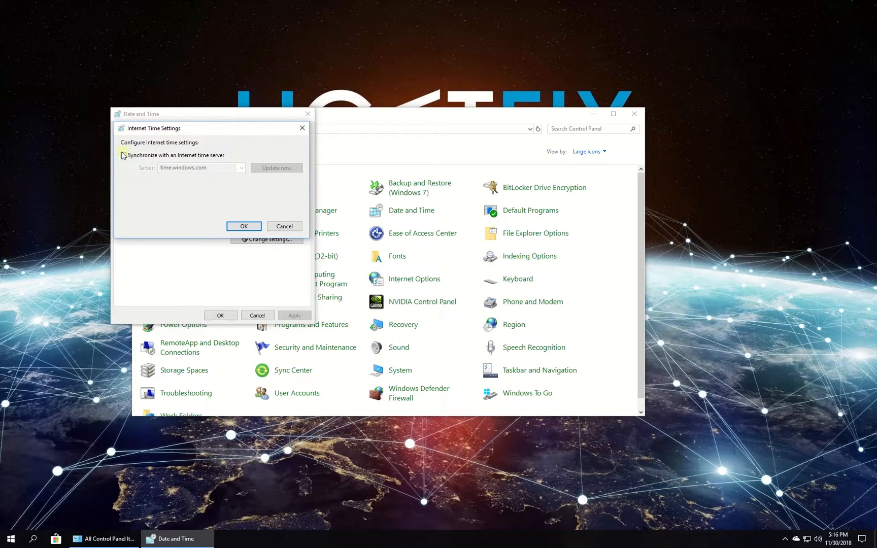
{"action": "left_click", "coordinate": [123, 155]}
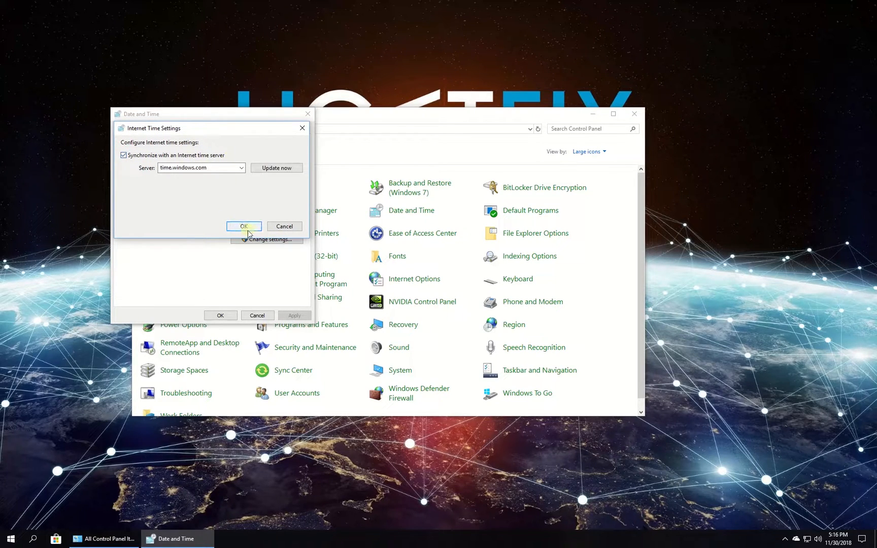
{"action": "left_click", "coordinate": [243, 227]}
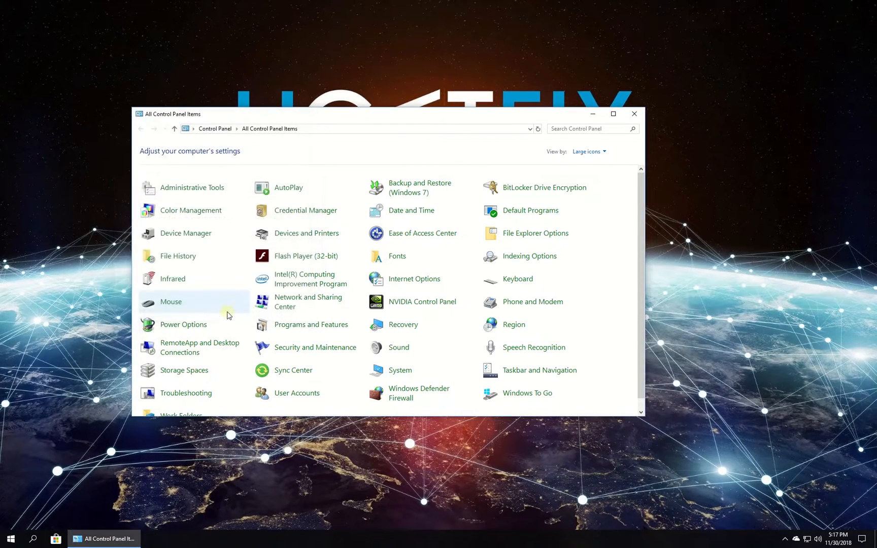